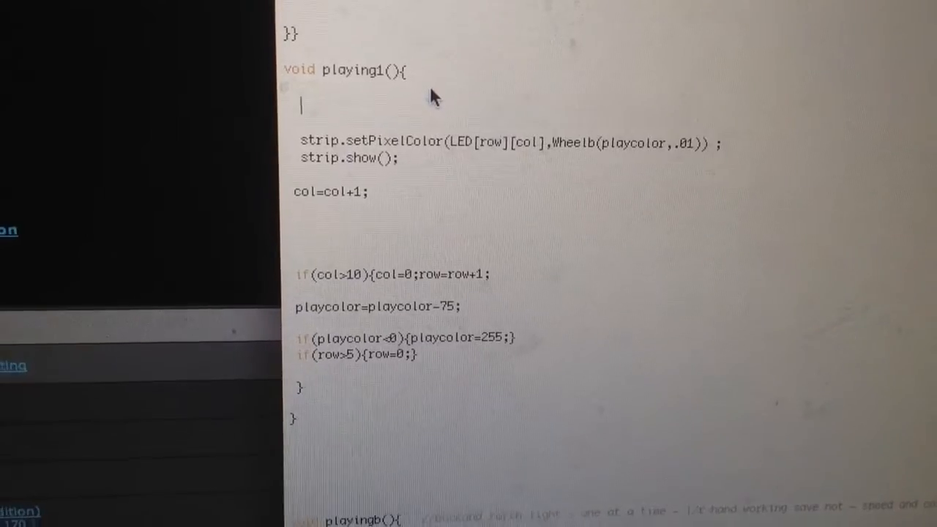
text(int)
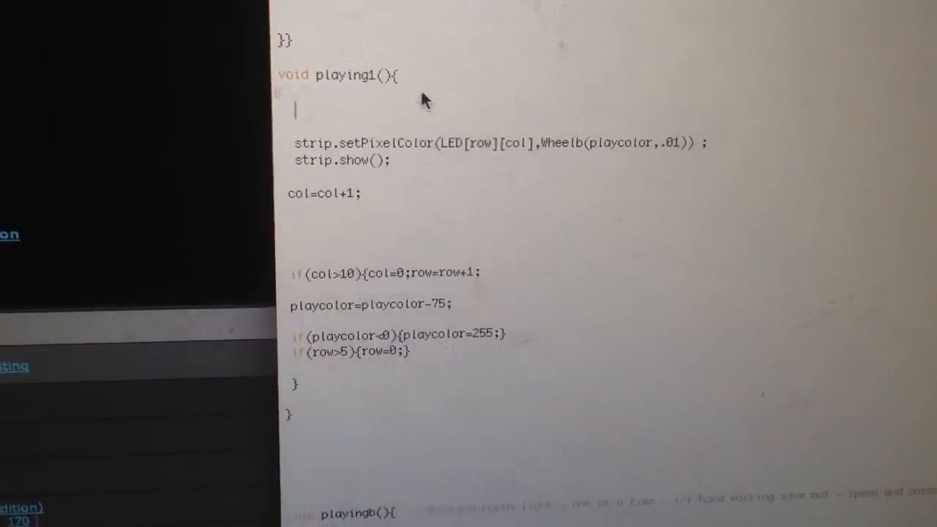
text(double)
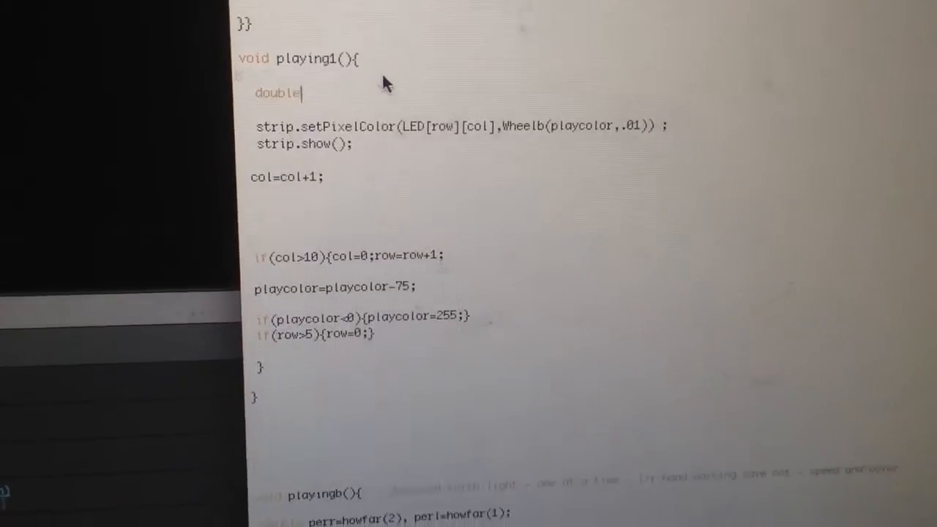
text(perr=howfar(2);)
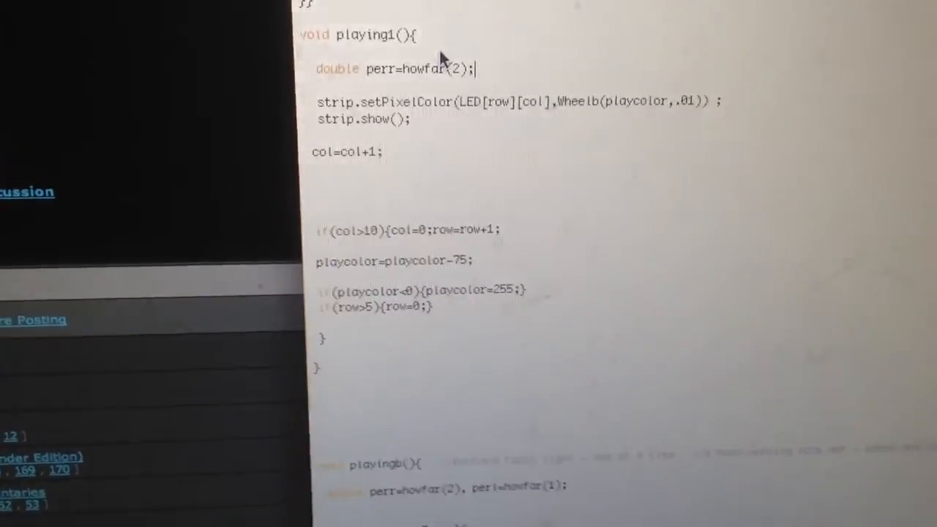
scroll(down, 3)
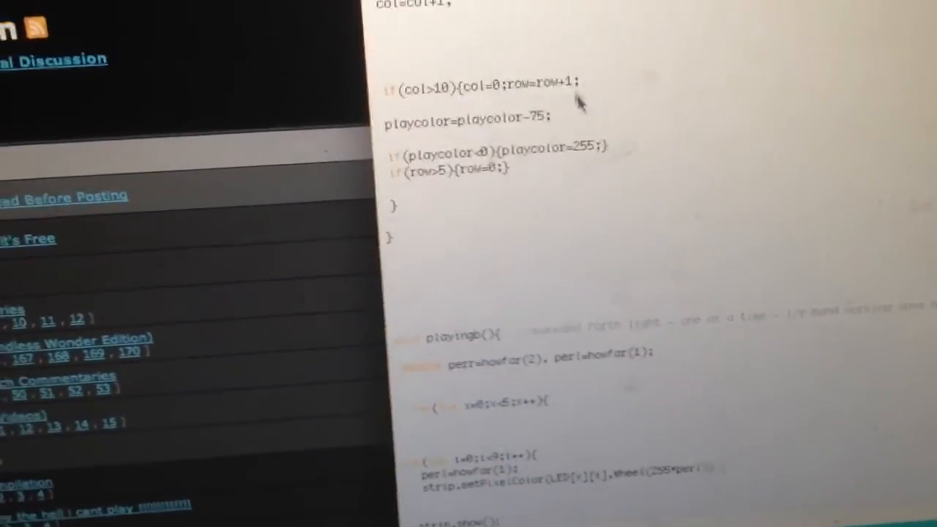